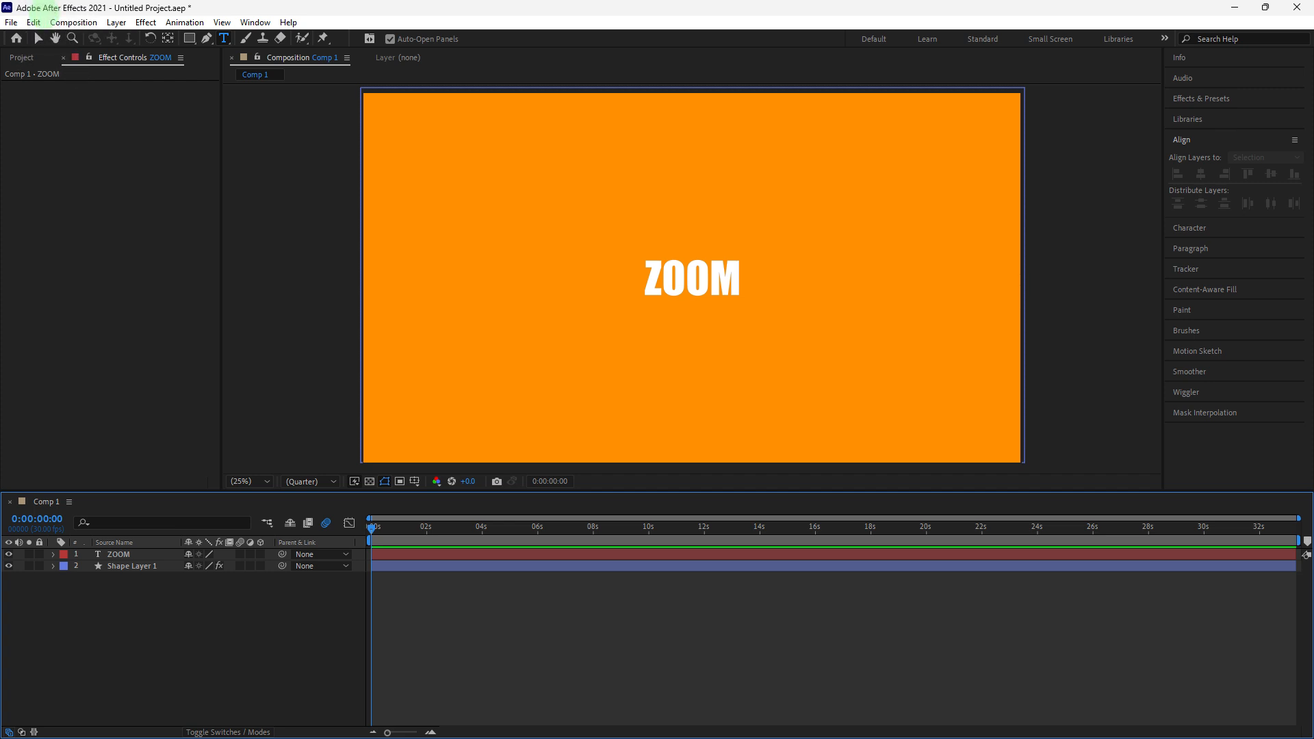
Open the Composition menu from the menu bar.
left_click(74, 22)
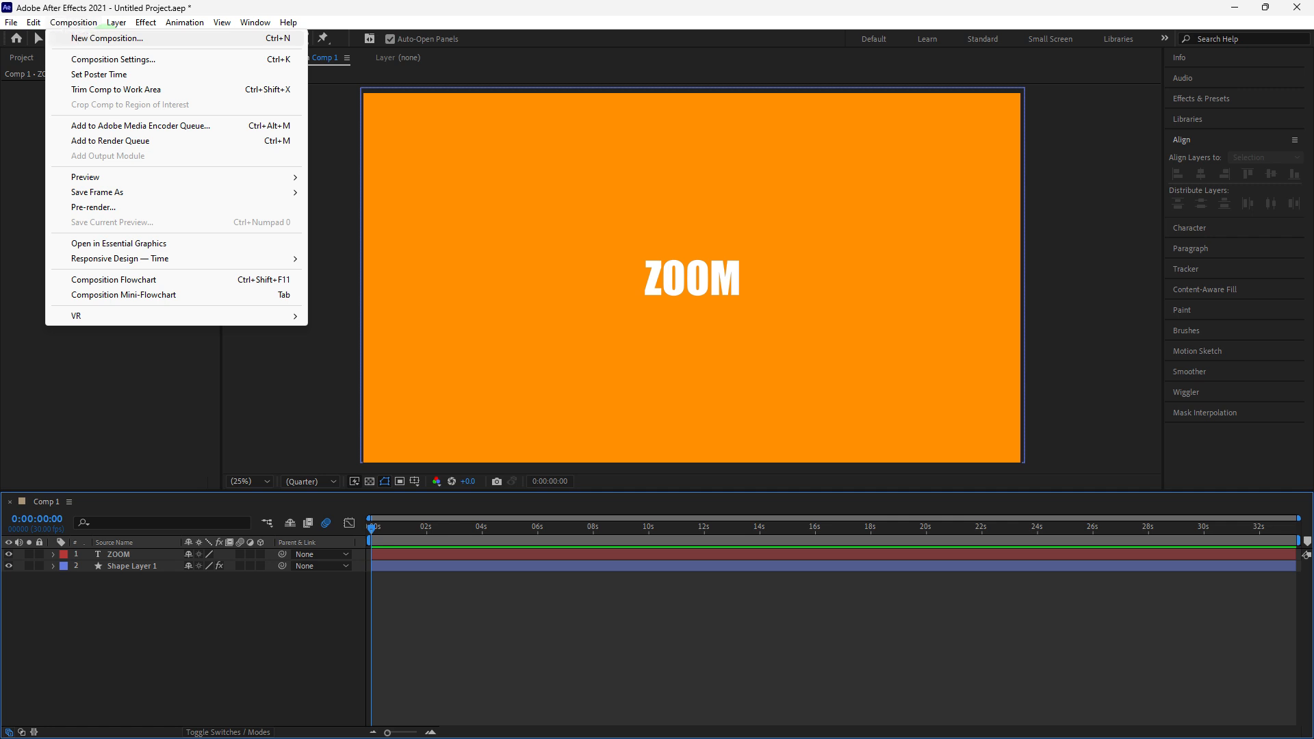
mouse_move(71, 46)
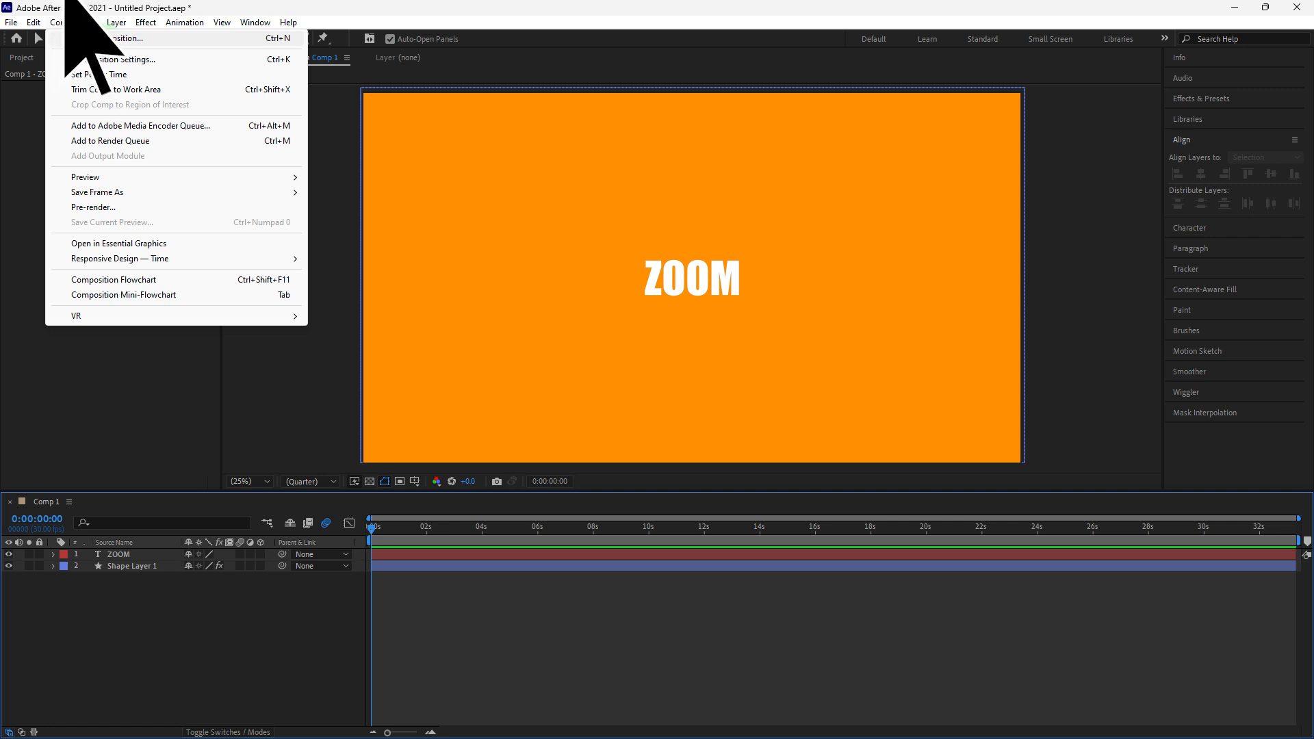
Create Comp 2 as a new 3840×2160, 30 fps composition.
left_click(117, 59)
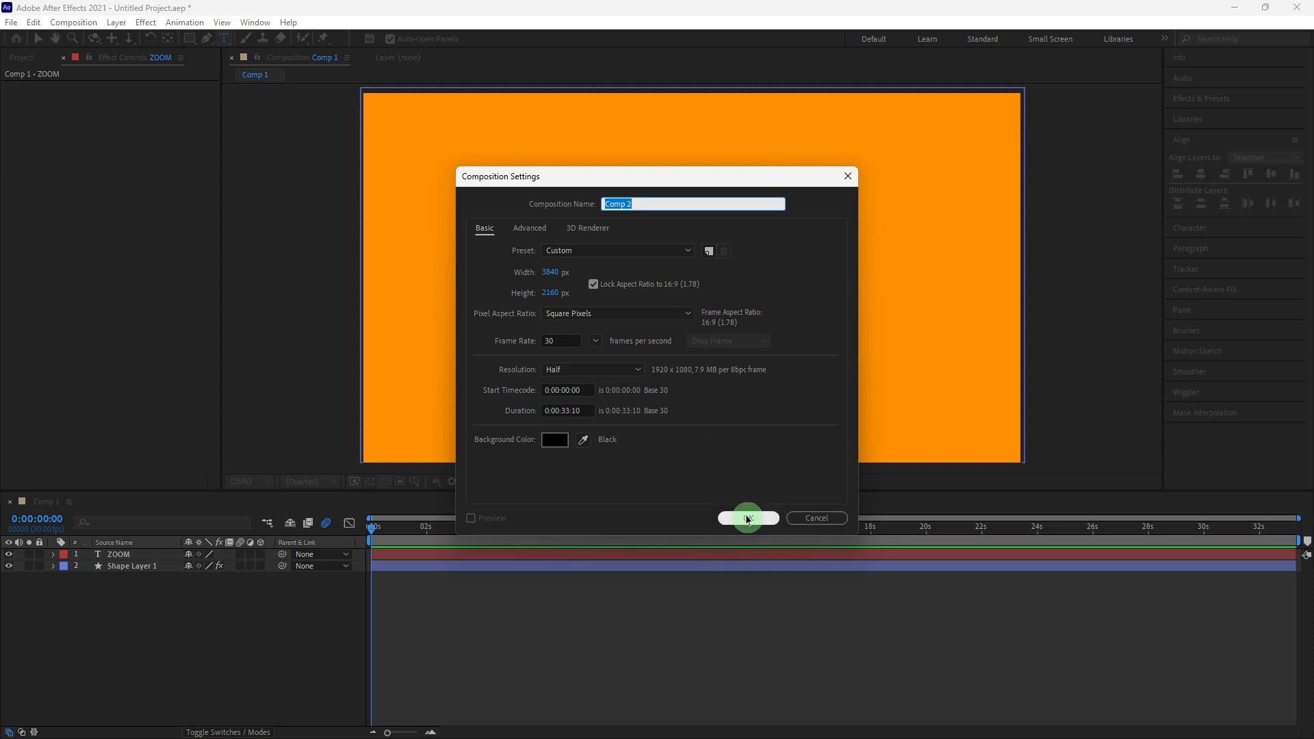
left_click(746, 518)
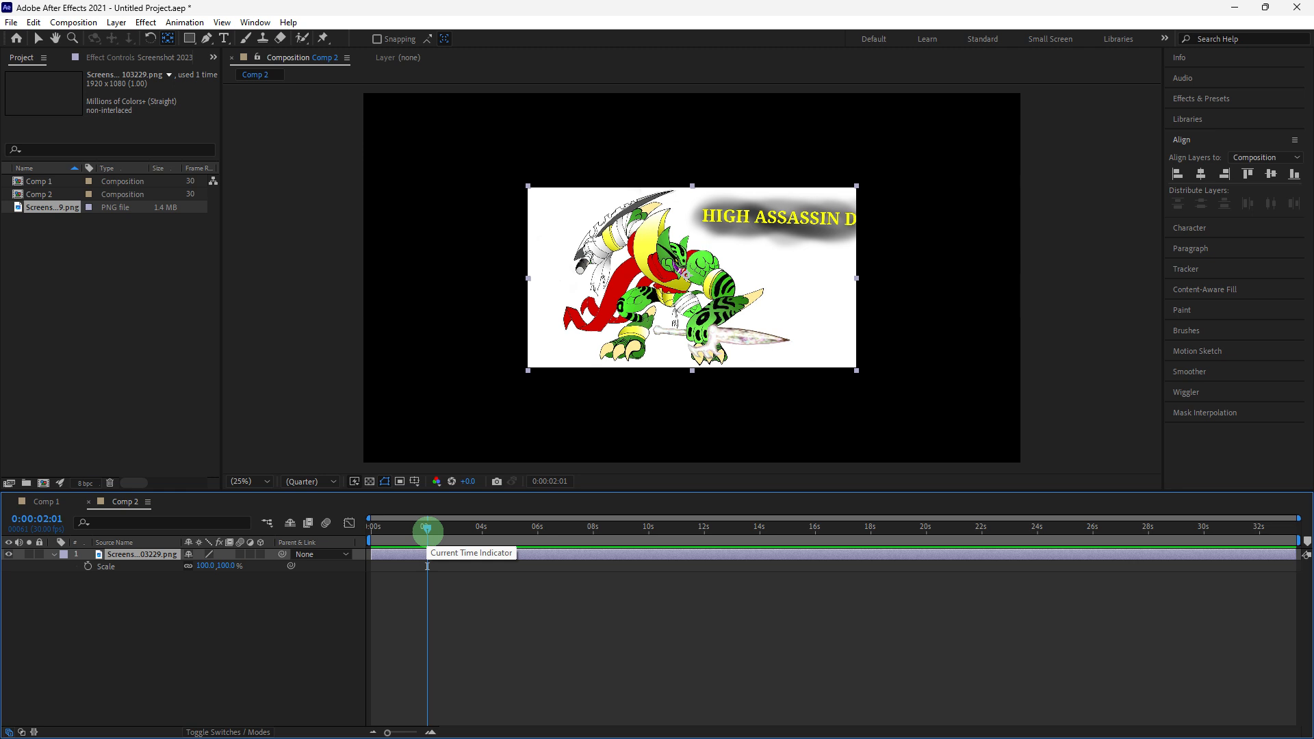
mouse_move(87, 566)
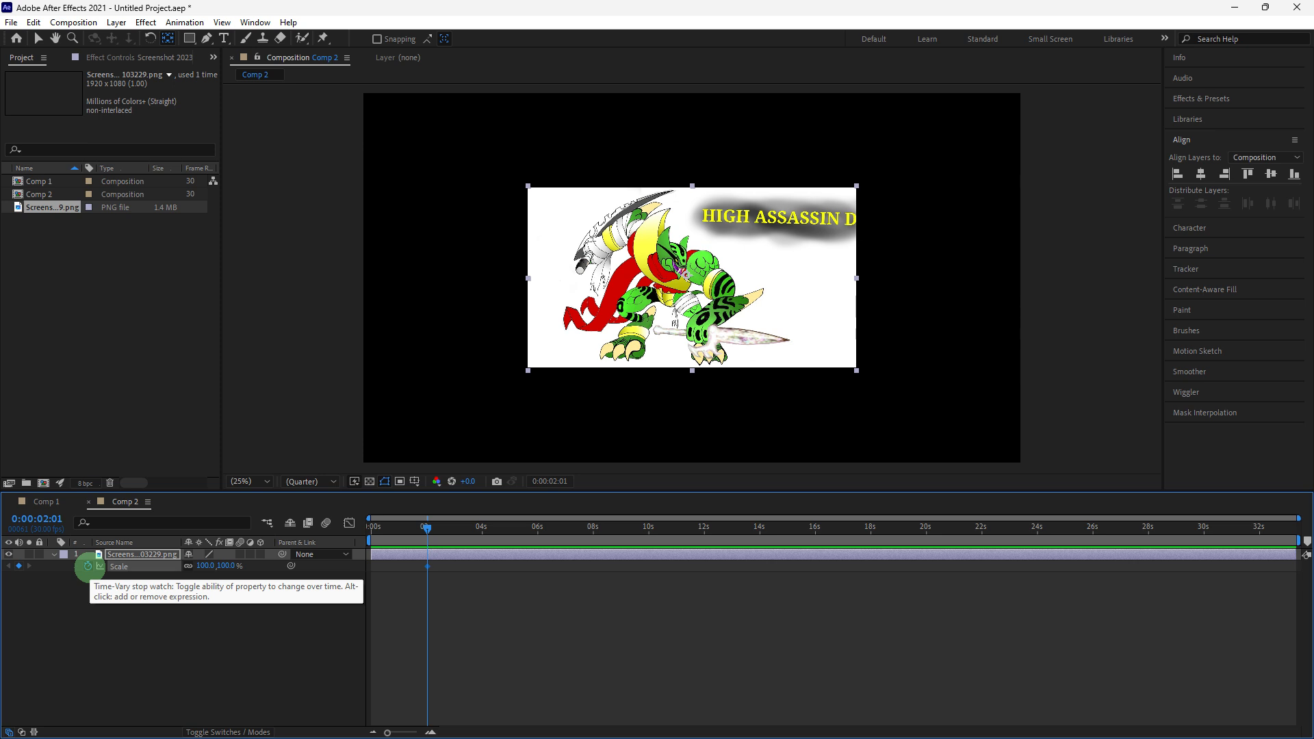